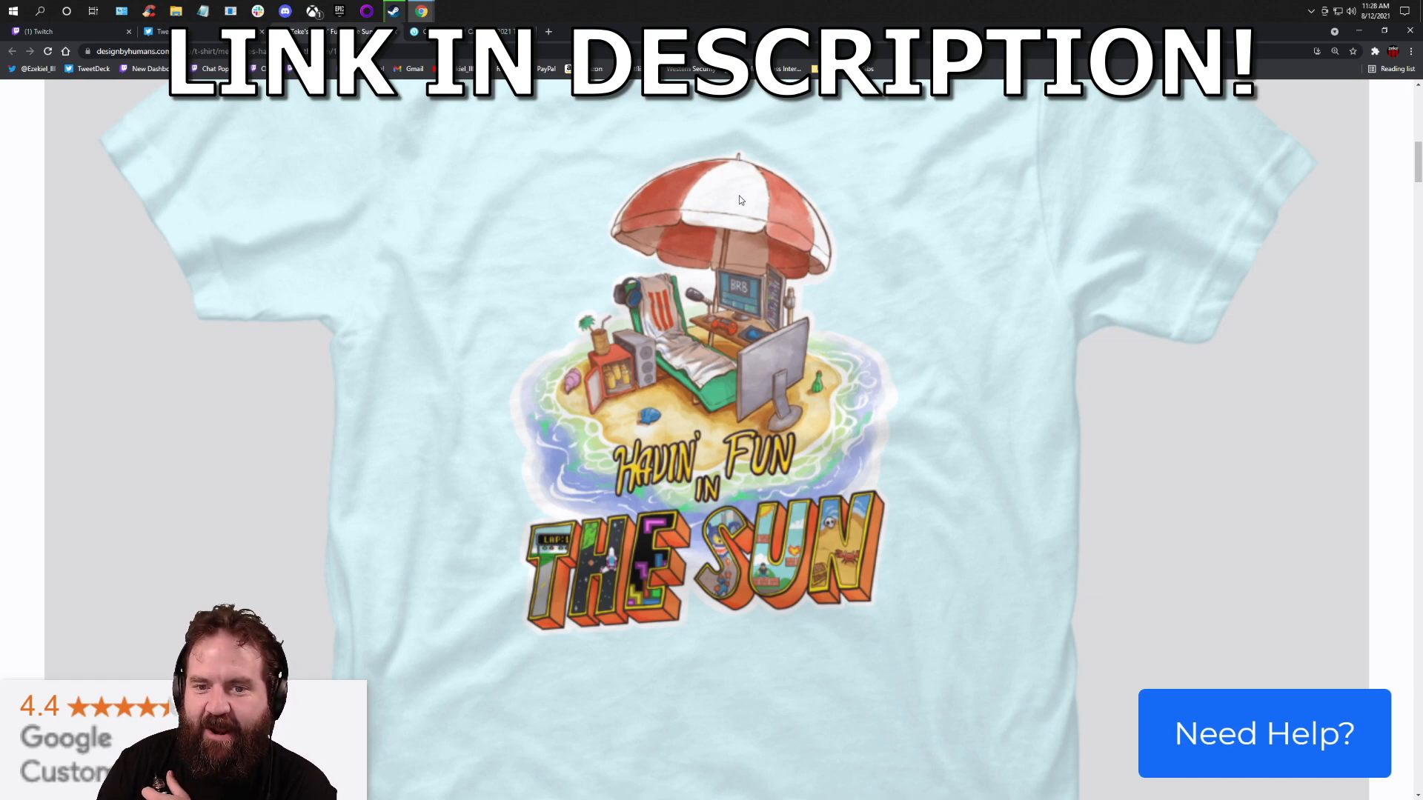
mouse_move(727, 354)
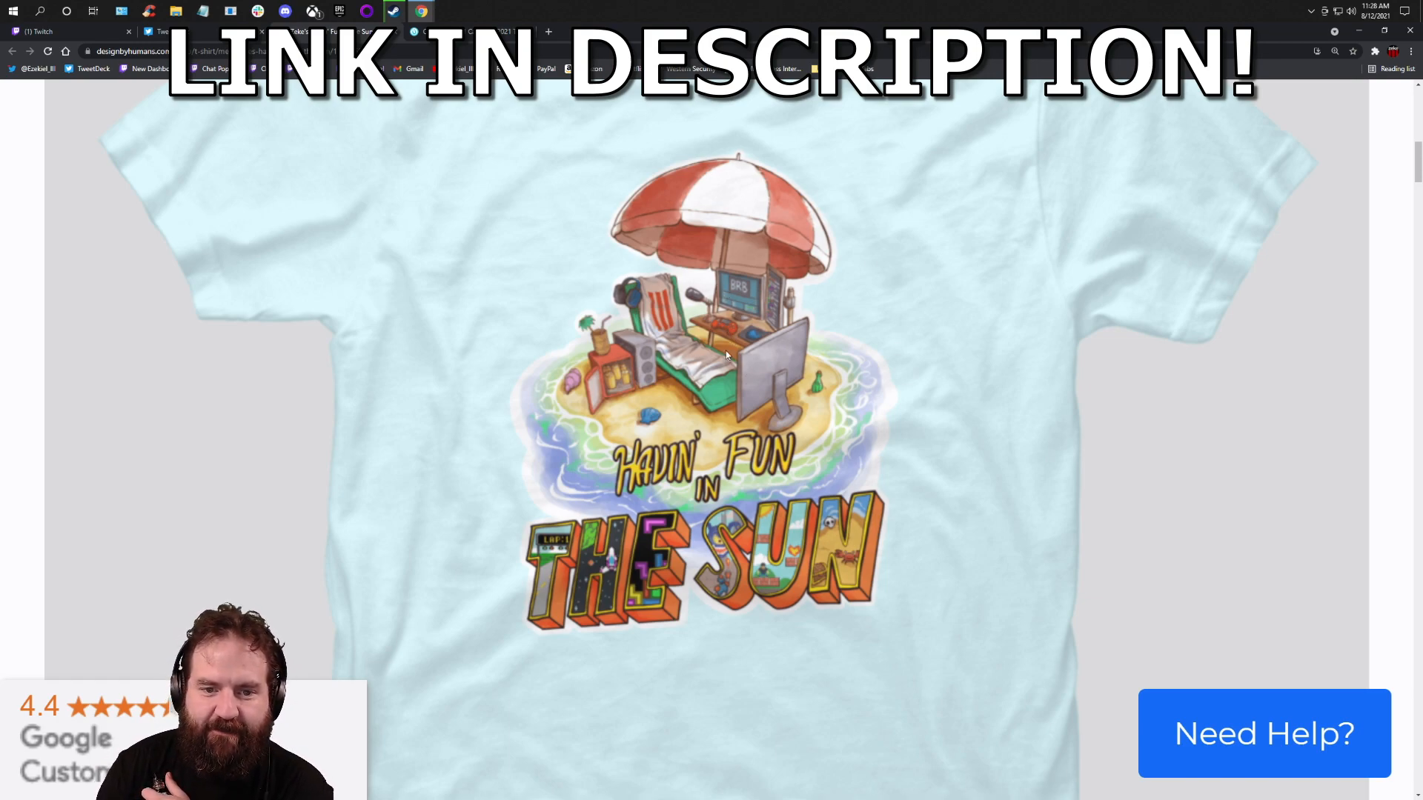
mouse_move(658, 329)
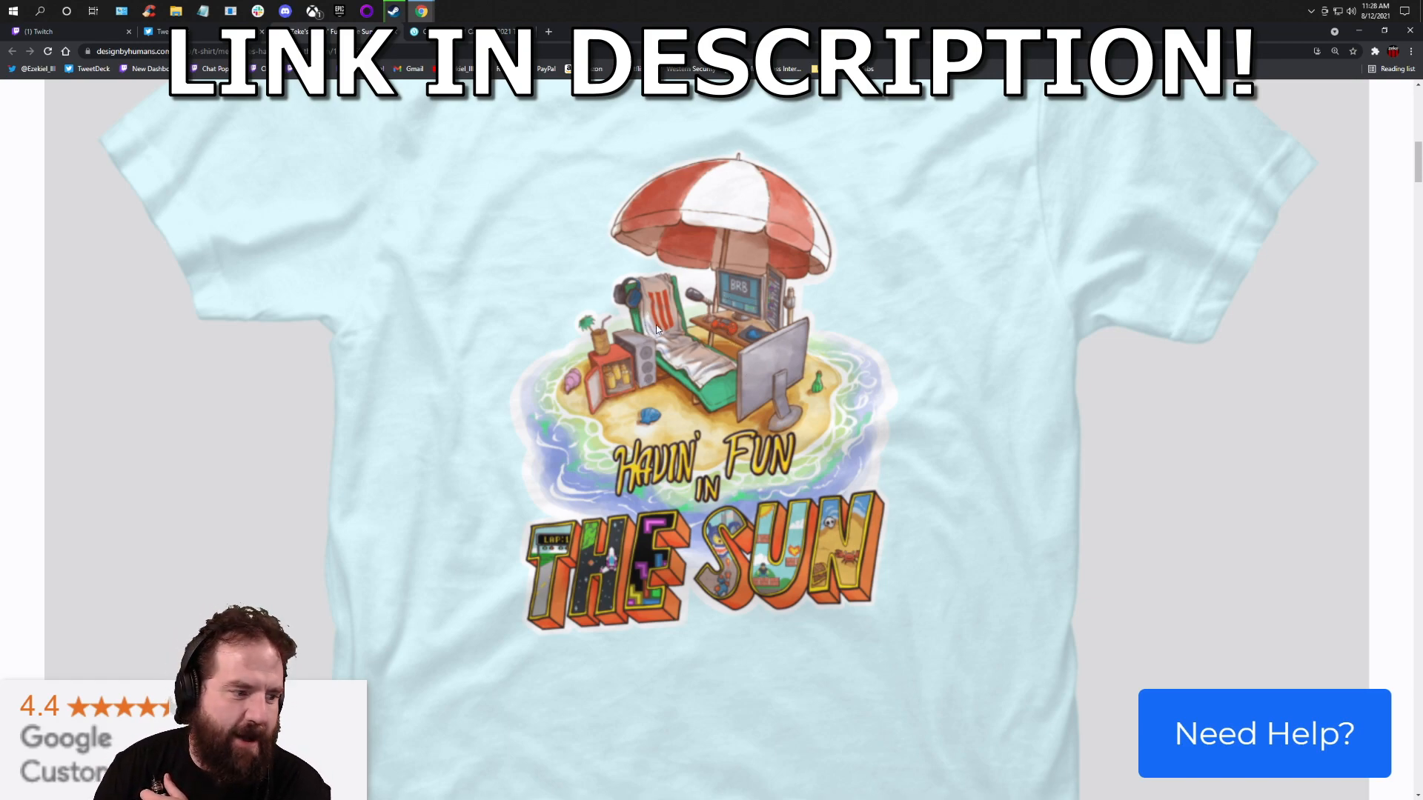